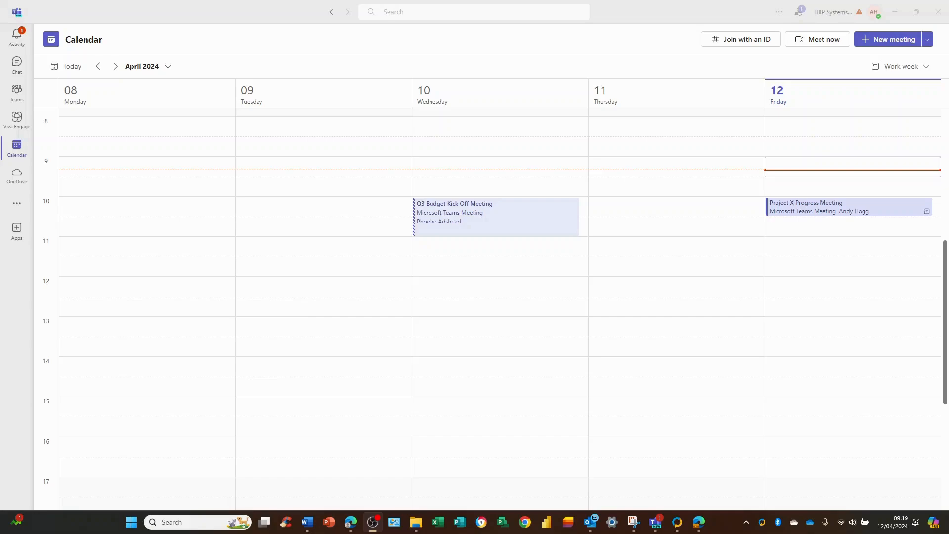
pyautogui.moveTo(45, 502)
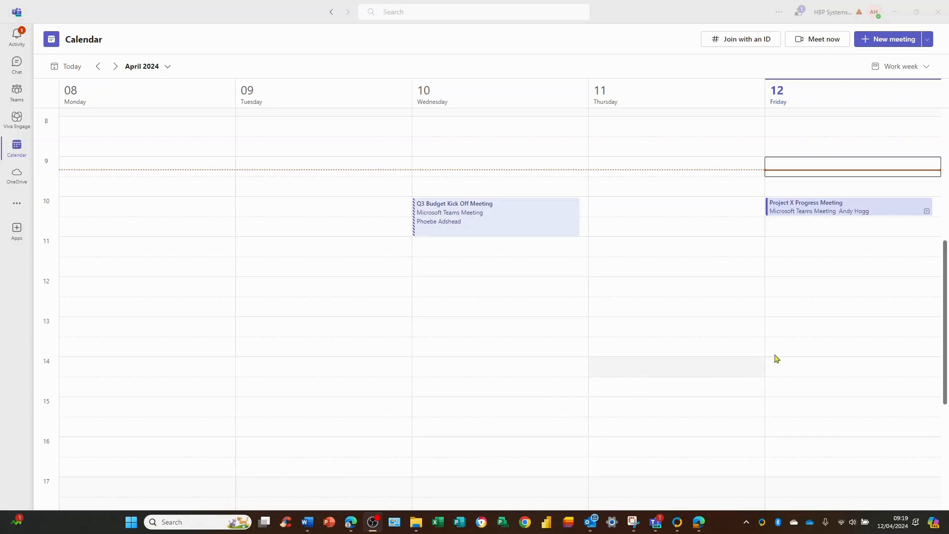
pyautogui.moveTo(823, 211)
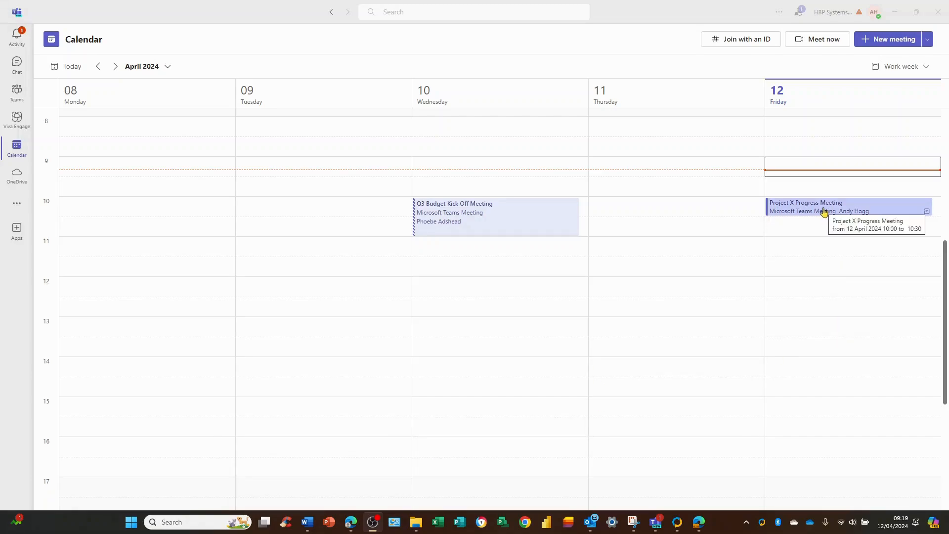
pyautogui.moveTo(834, 13)
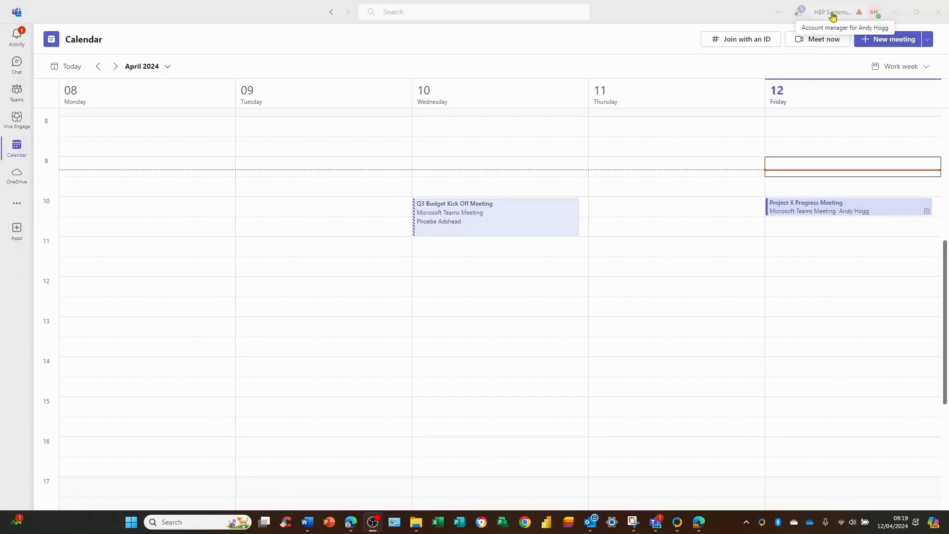
pyautogui.moveTo(817, 211)
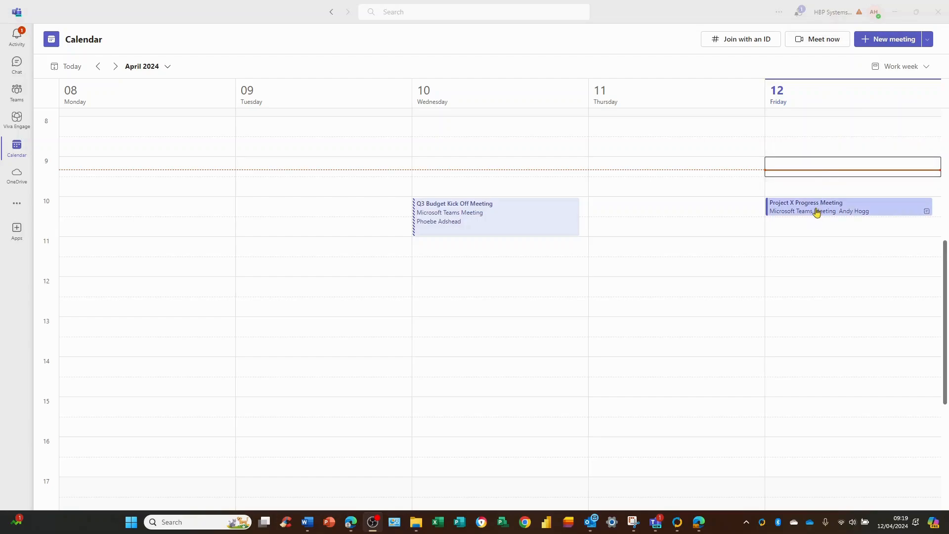
# Open the Project X Progress Meeting from the calendar in edit mode
pyautogui.click(818, 212)
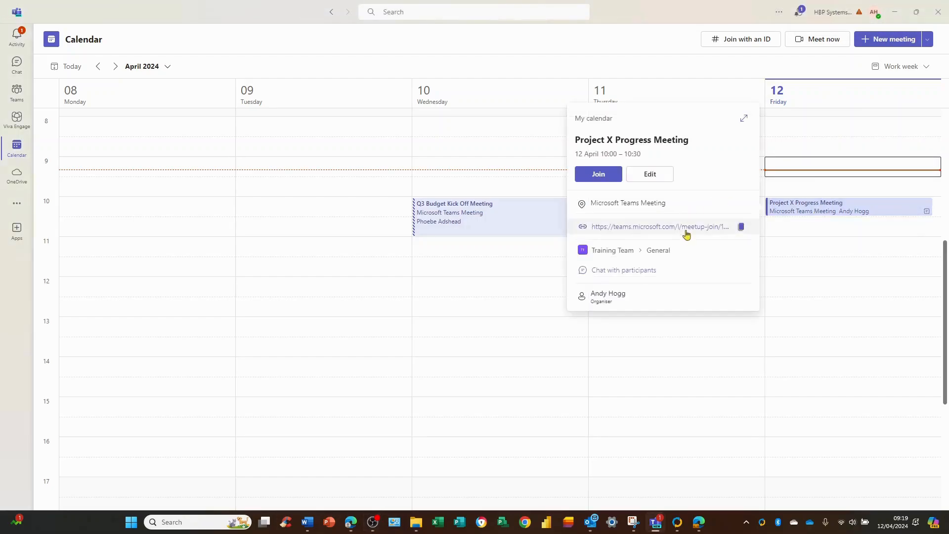
pyautogui.moveTo(647, 175)
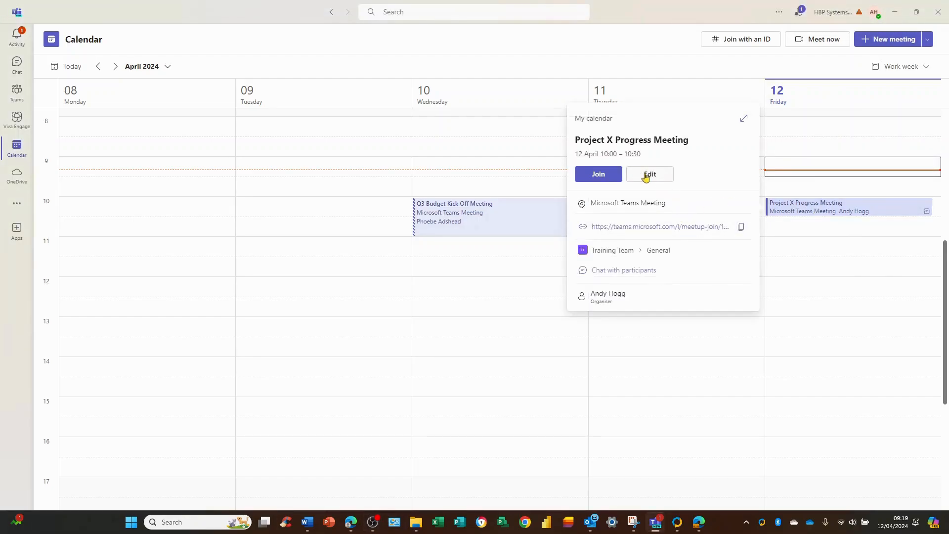
pyautogui.click(649, 174)
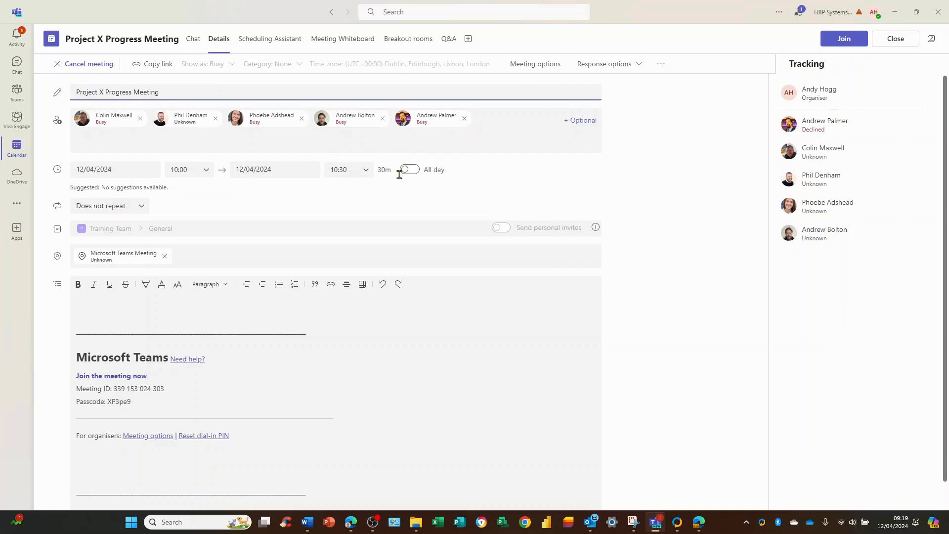
pyautogui.moveTo(408, 42)
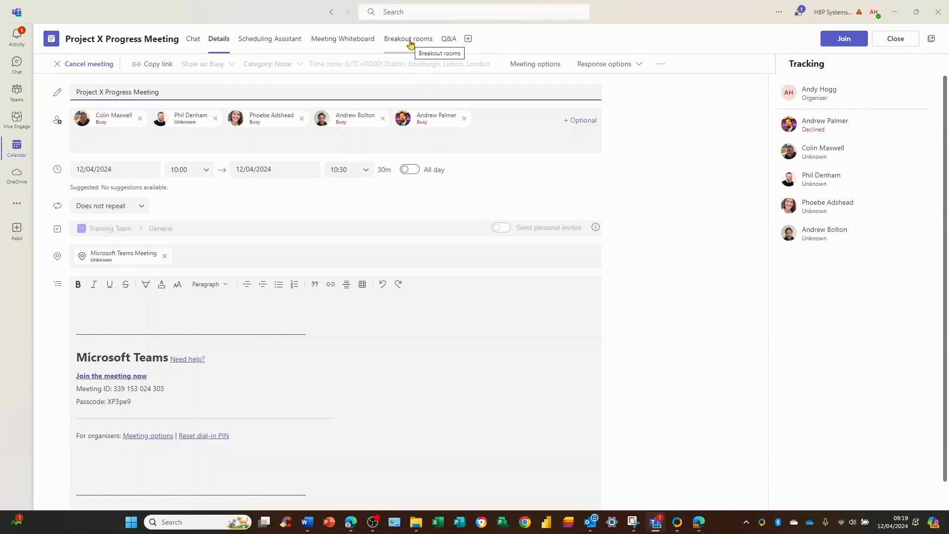
# Show the Breakout rooms tab and Room 1's options menu
pyautogui.click(409, 39)
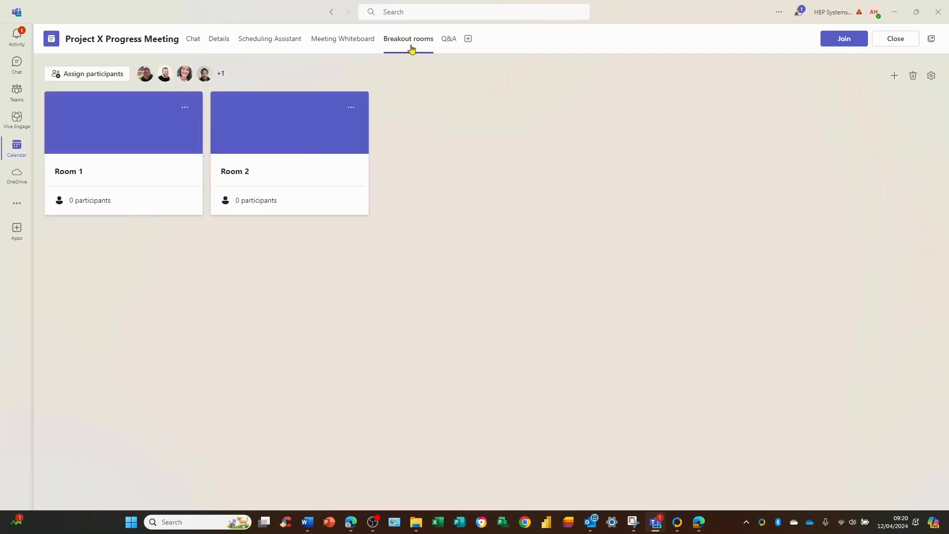
pyautogui.moveTo(293, 187)
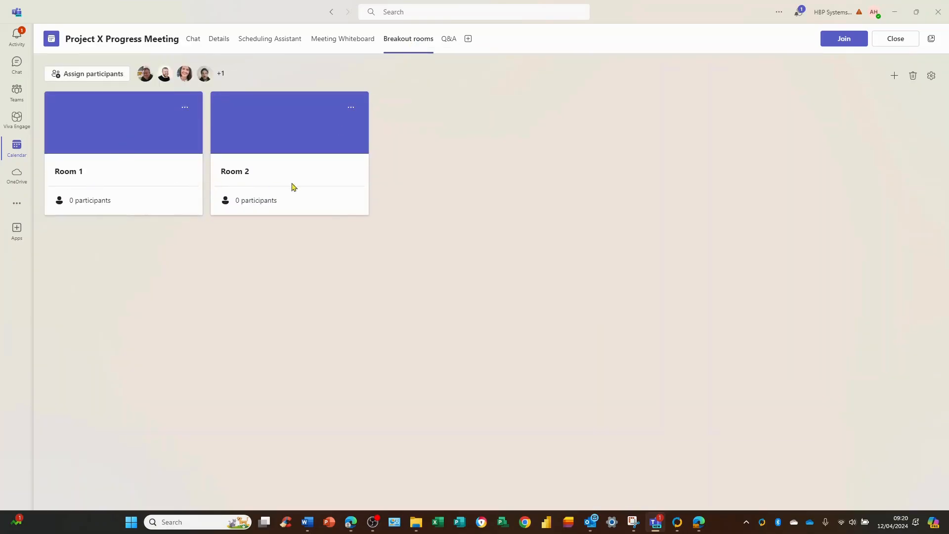
pyautogui.moveTo(172, 182)
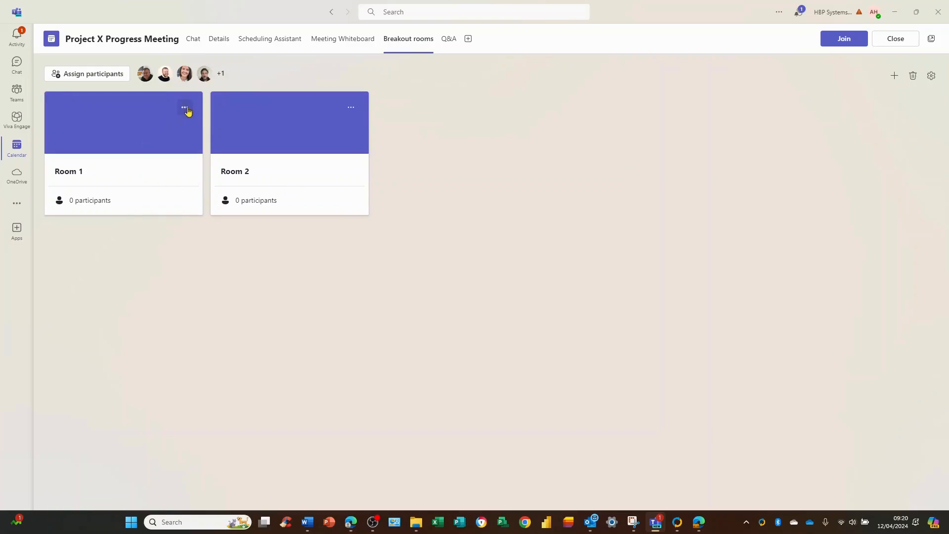
pyautogui.click(184, 108)
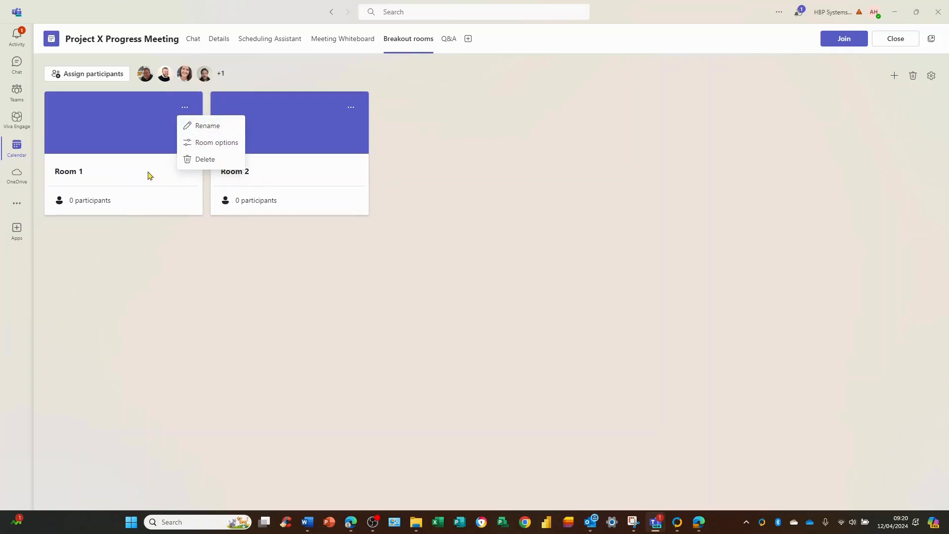
pyautogui.moveTo(262, 177)
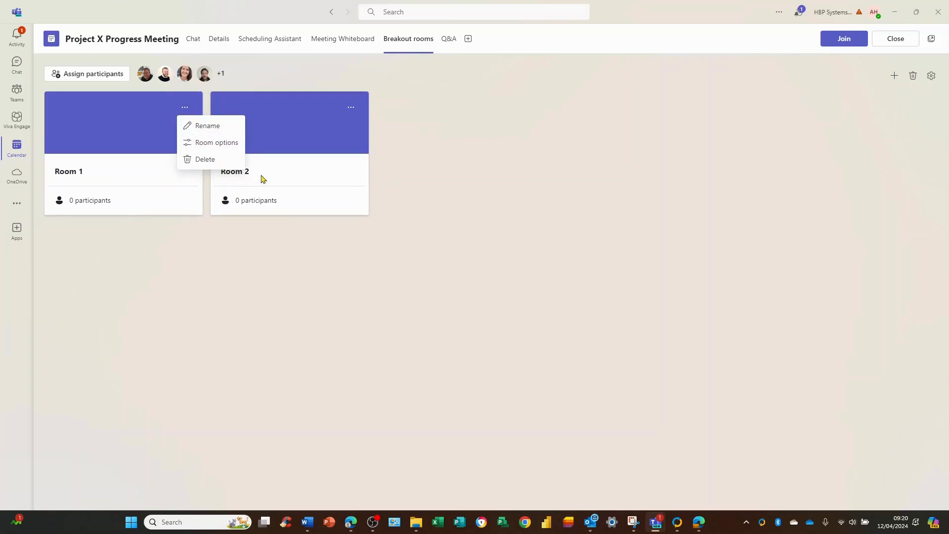
pyautogui.moveTo(188, 95)
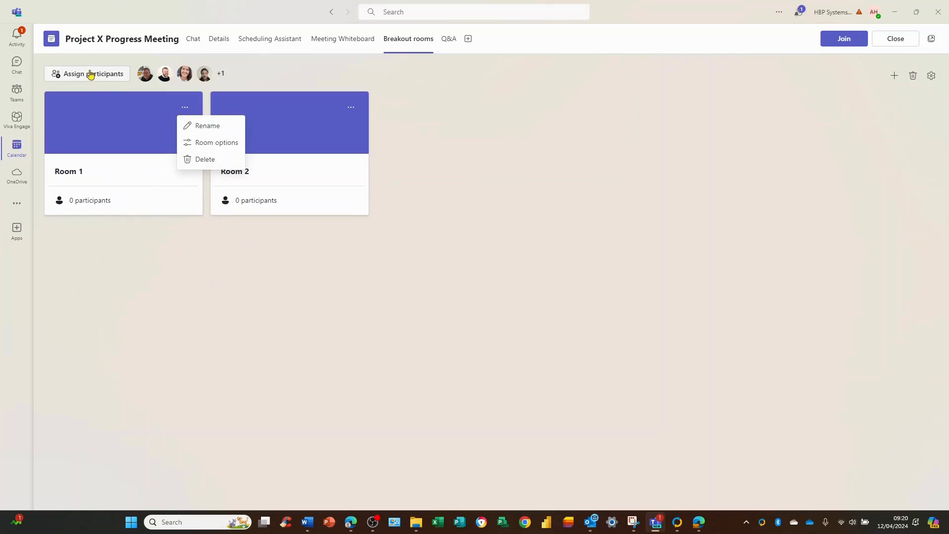
# Assign participants with 'Manually assign people to rooms' and continue to the participant list
pyautogui.click(91, 74)
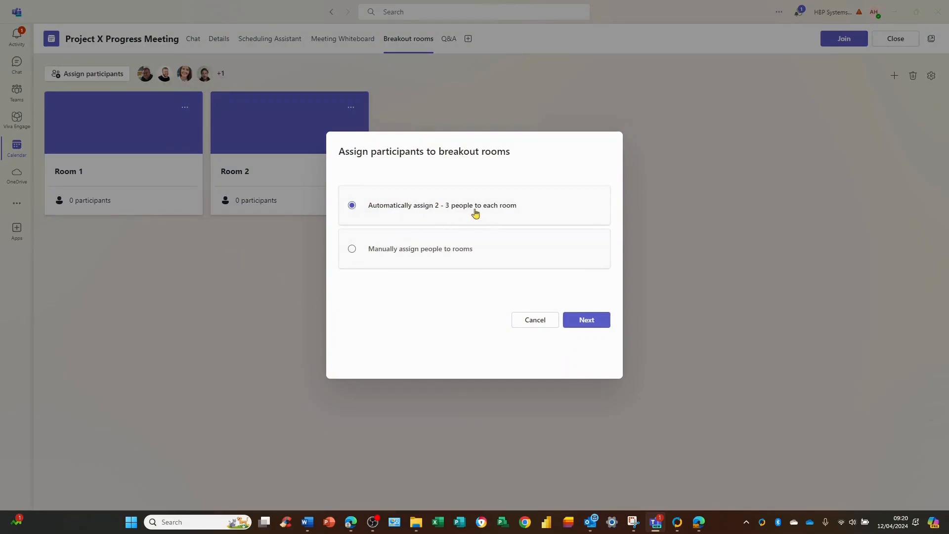
pyautogui.moveTo(507, 213)
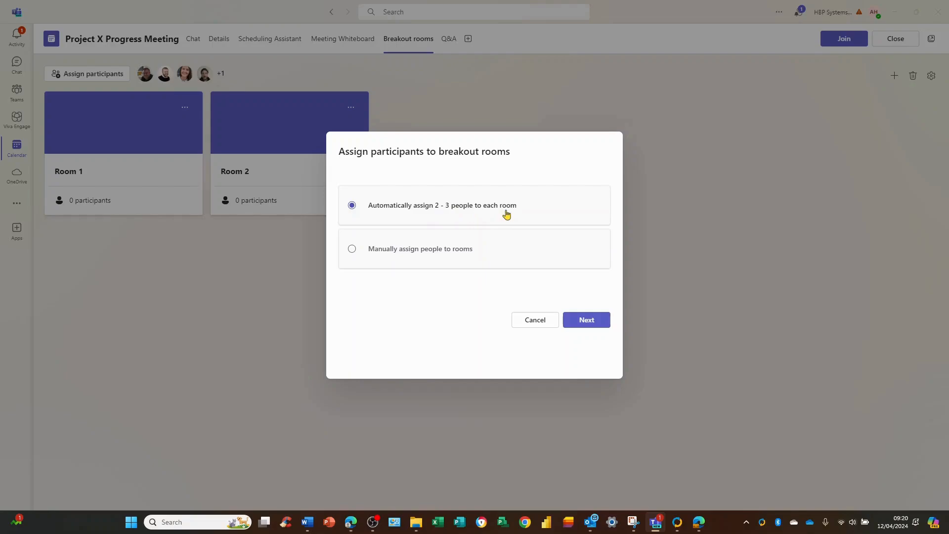
pyautogui.moveTo(452, 216)
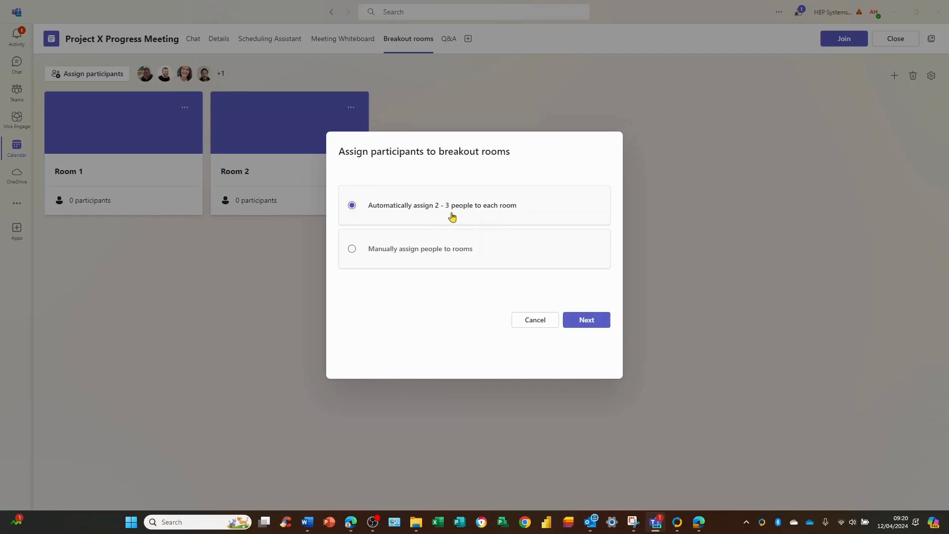
pyautogui.moveTo(235, 212)
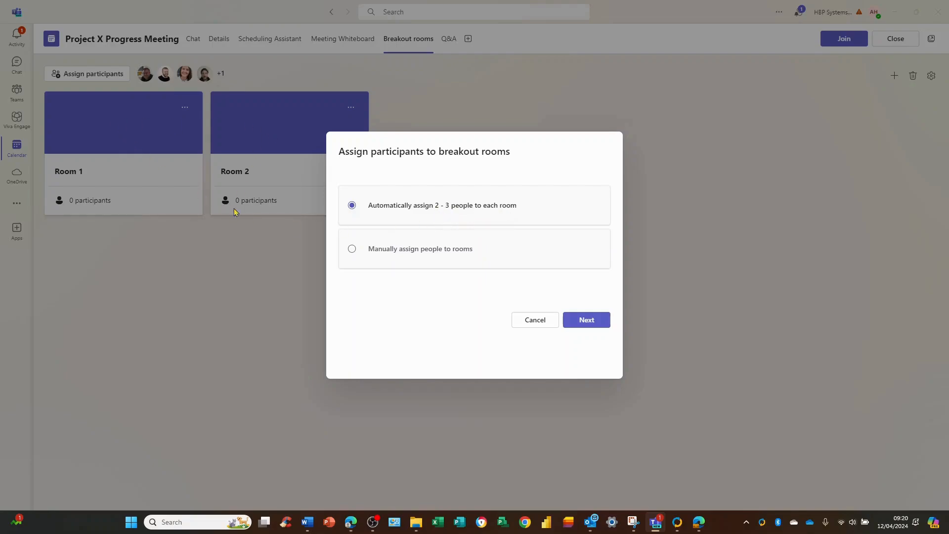
pyautogui.moveTo(428, 276)
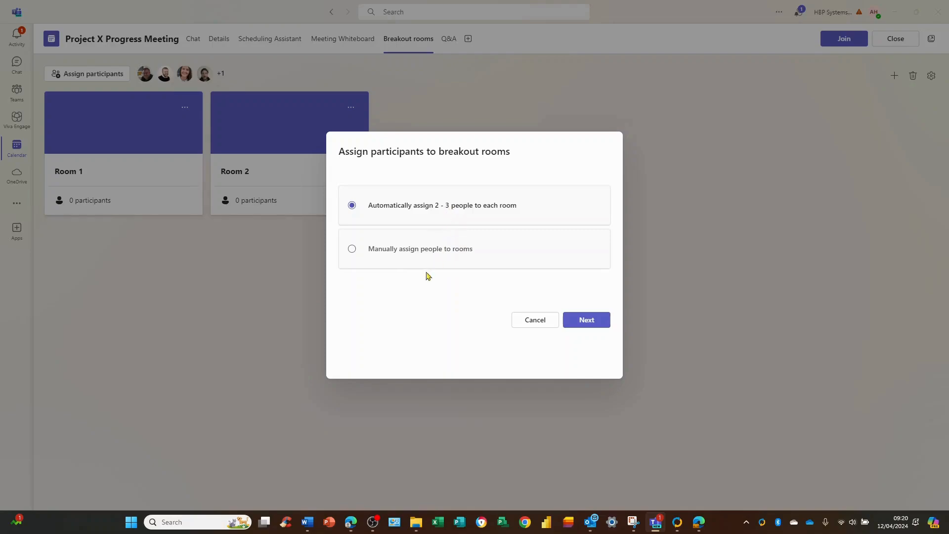
pyautogui.moveTo(361, 324)
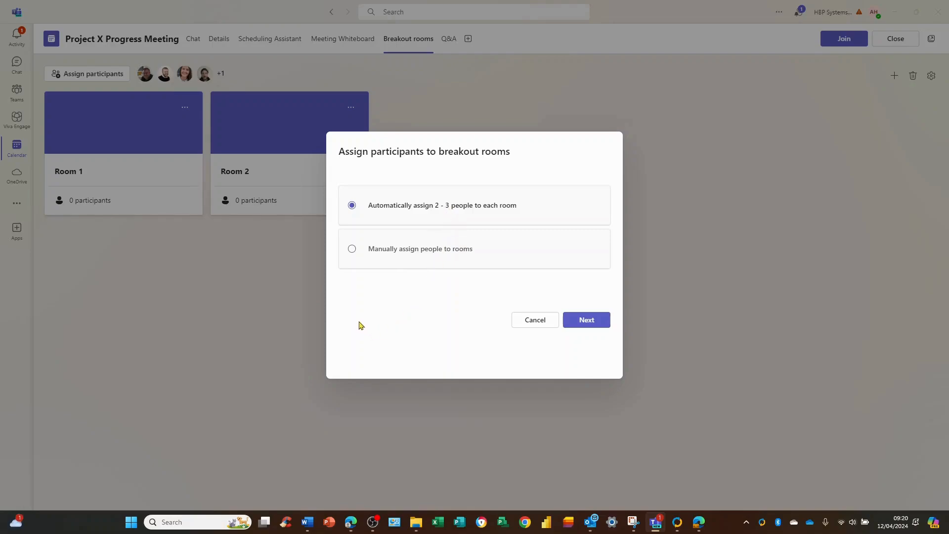
pyautogui.moveTo(360, 273)
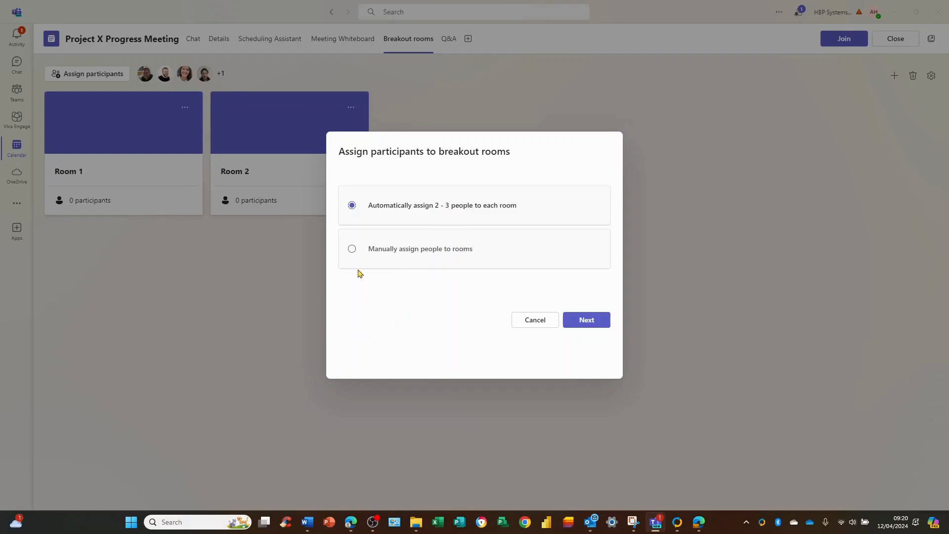
pyautogui.moveTo(352, 251)
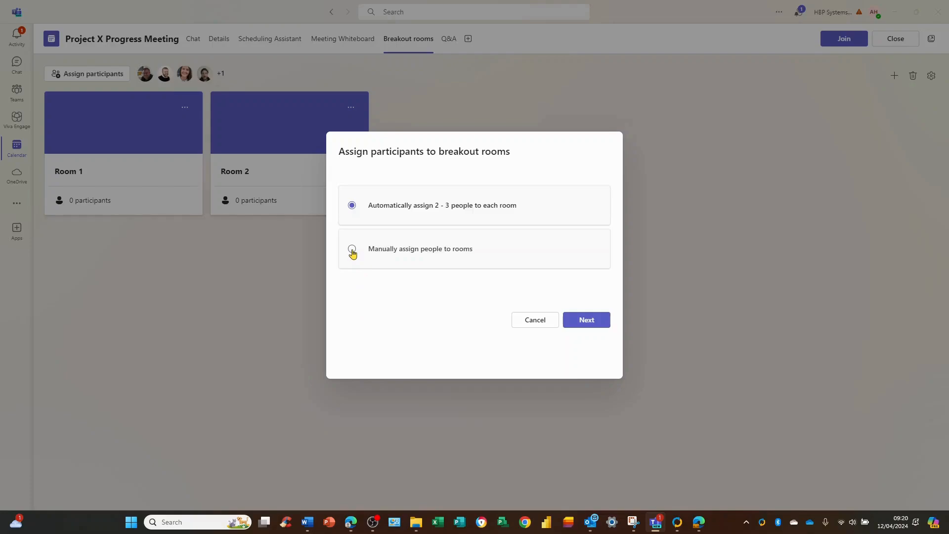
pyautogui.click(352, 248)
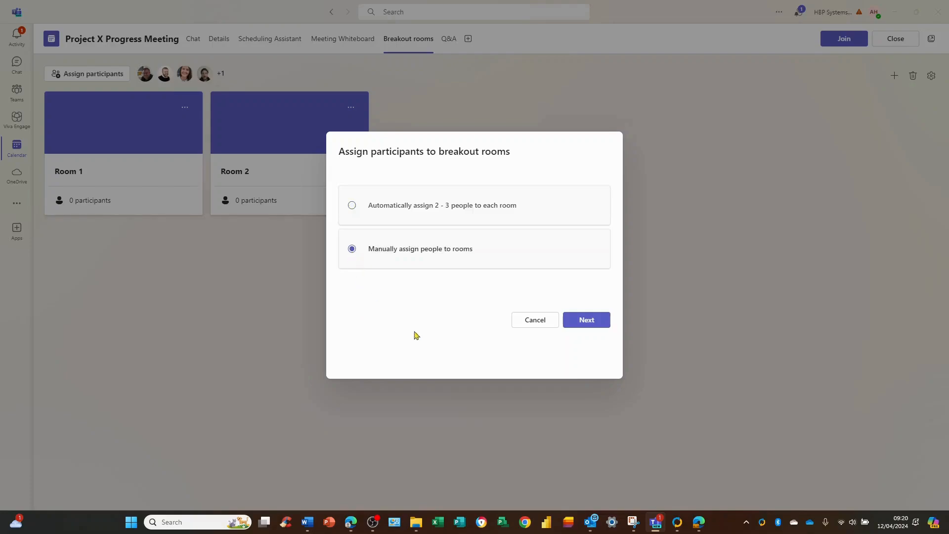
pyautogui.click(587, 320)
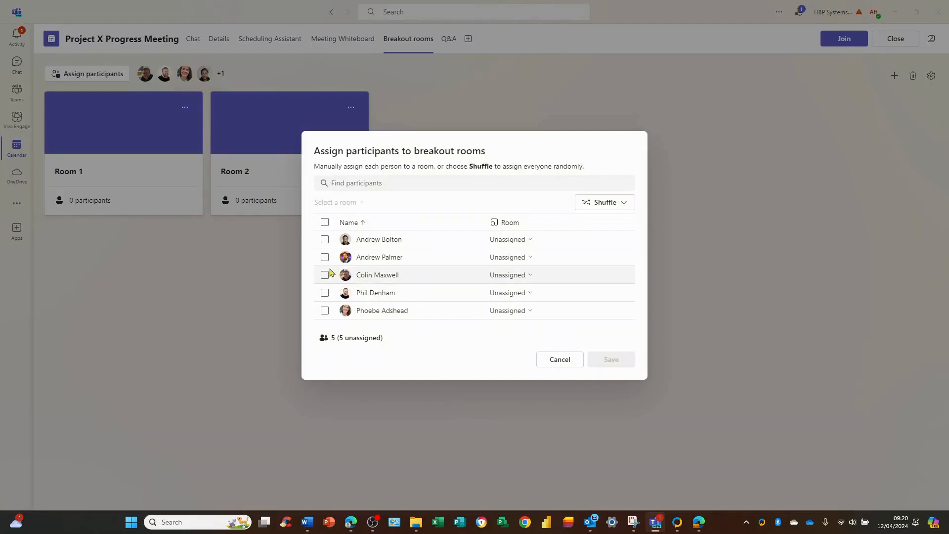
# Assign Bolton, Maxwell and Adshead to Room 1; Palmer and Denham to Room 2
pyautogui.click(510, 240)
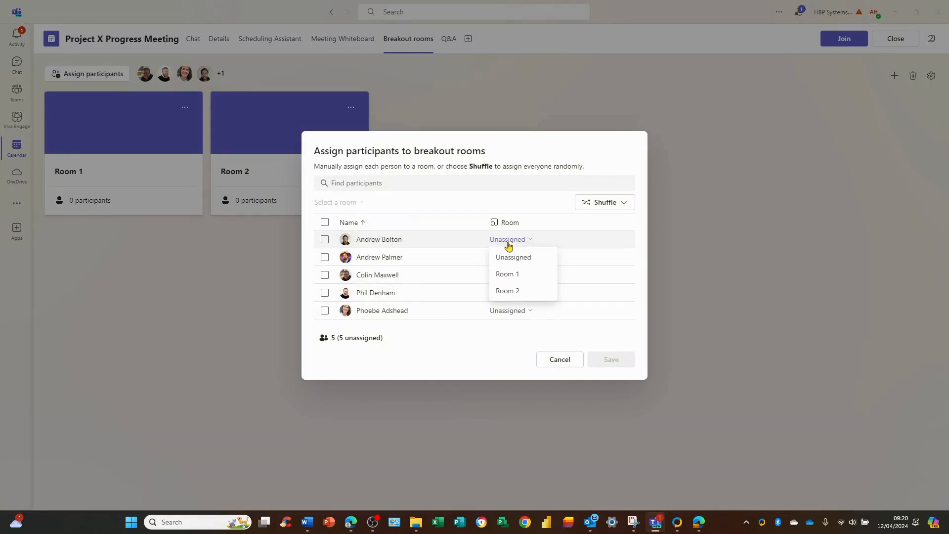
pyautogui.click(508, 274)
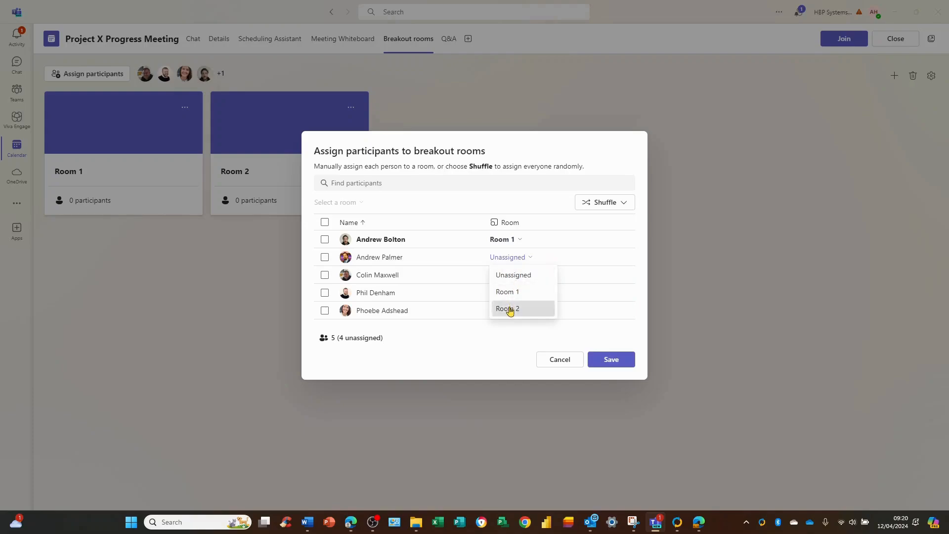
pyautogui.click(508, 309)
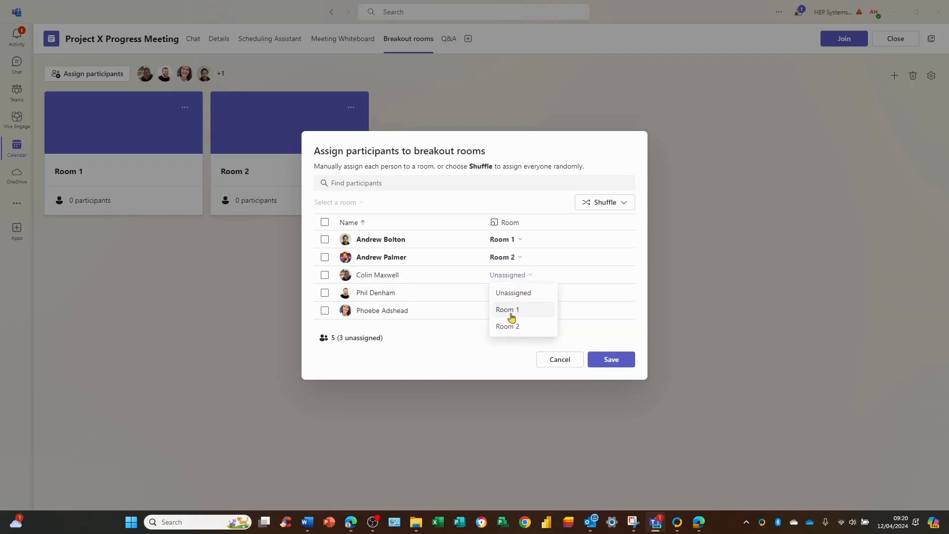
pyautogui.click(508, 309)
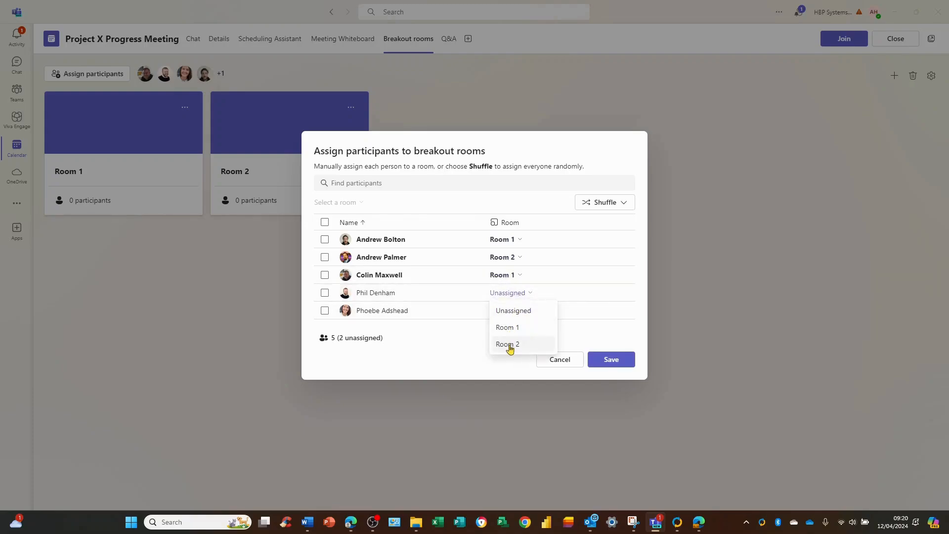
pyautogui.click(508, 344)
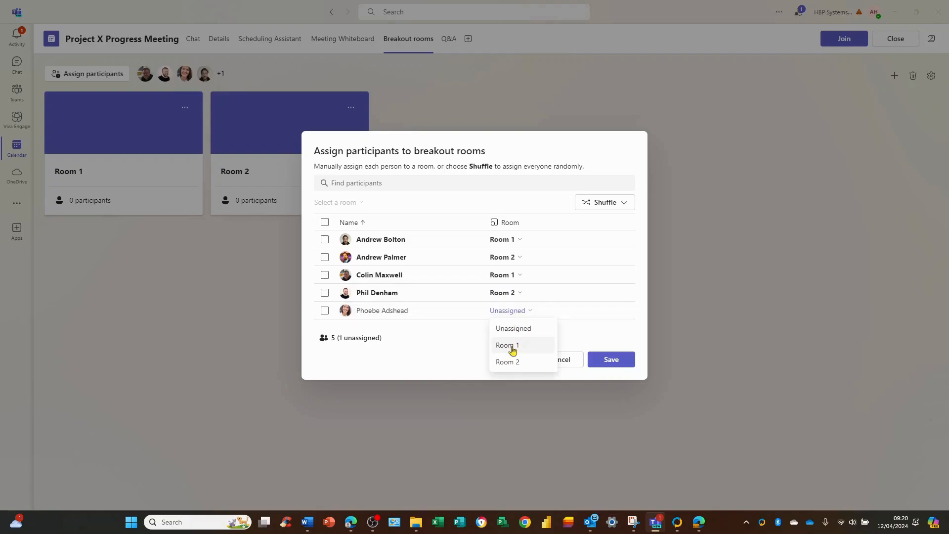
pyautogui.click(507, 345)
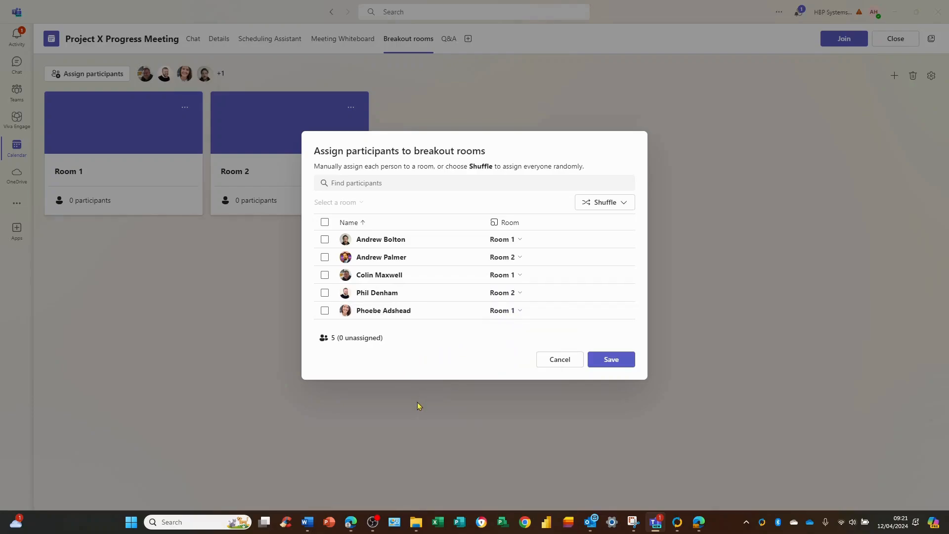
pyautogui.moveTo(343, 362)
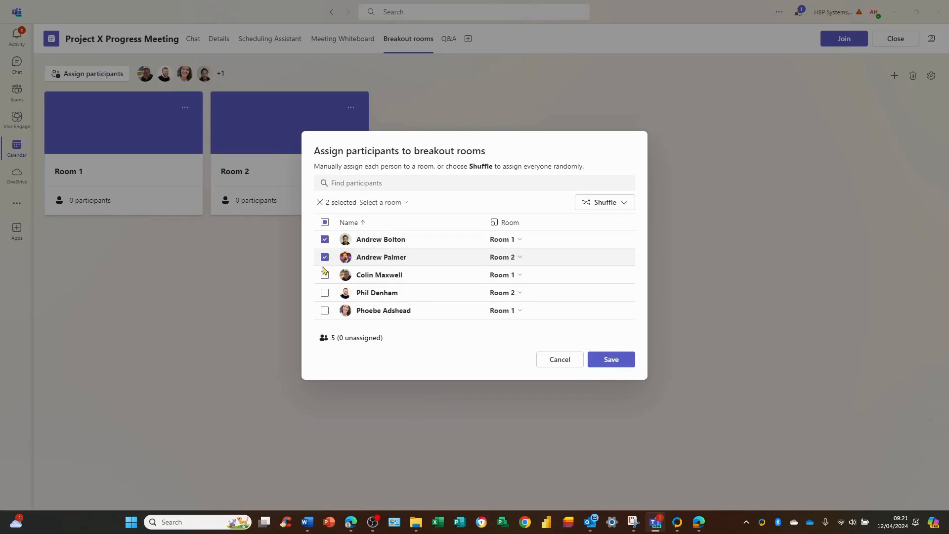
pyautogui.click(325, 275)
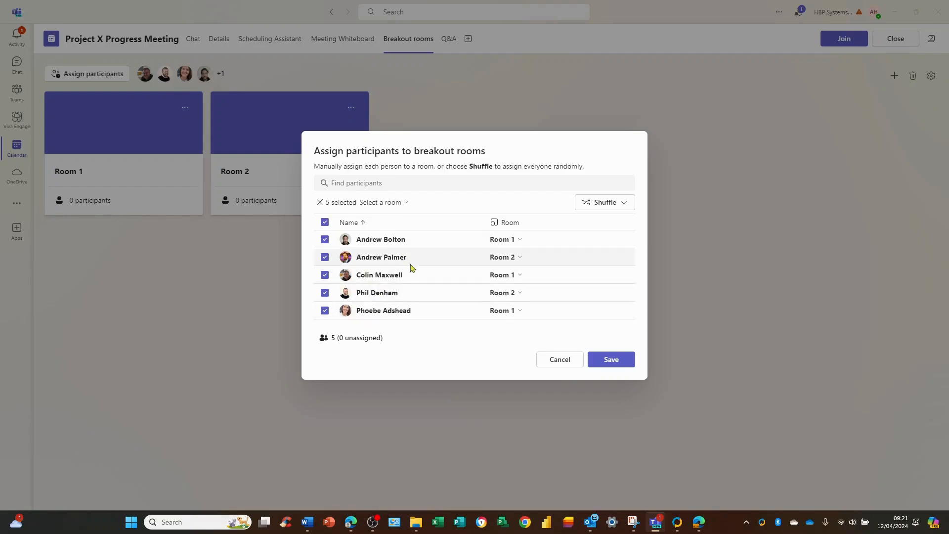
pyautogui.moveTo(411, 271)
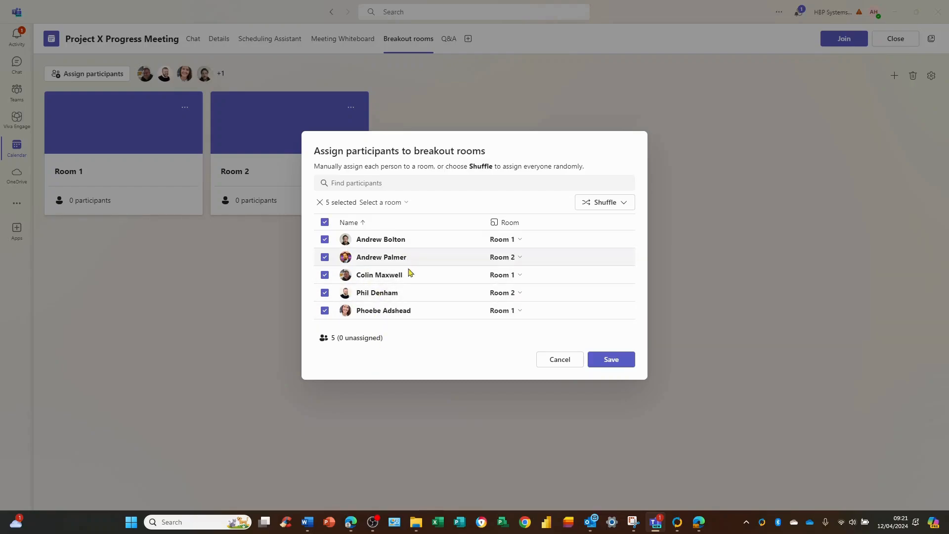
pyautogui.moveTo(398, 302)
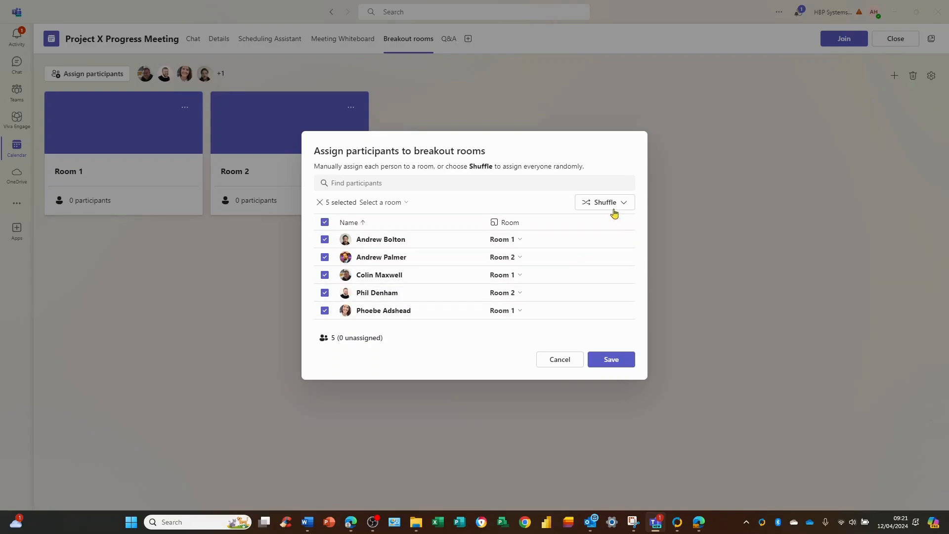
pyautogui.moveTo(611, 208)
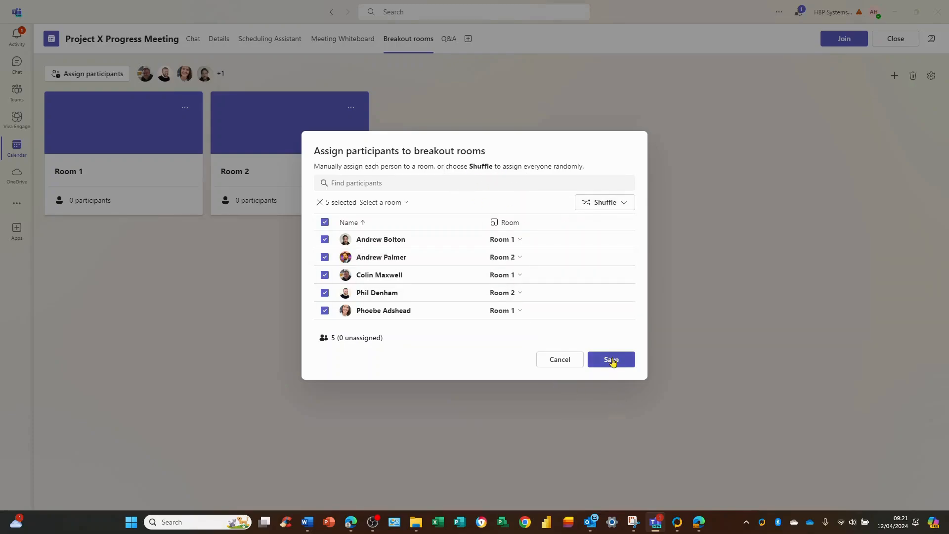
# Save the room assignments: three people in Room 1, two in Room 2
pyautogui.click(611, 359)
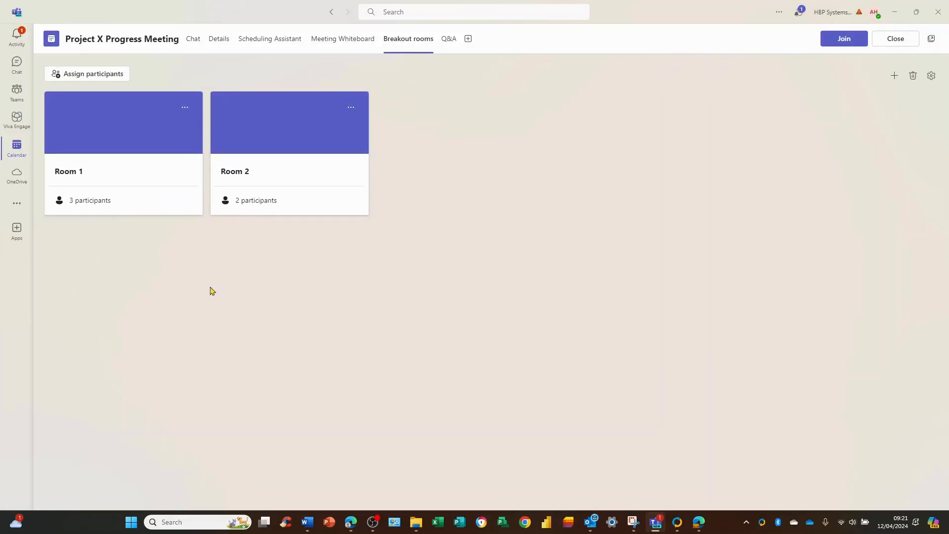
pyautogui.moveTo(555, 317)
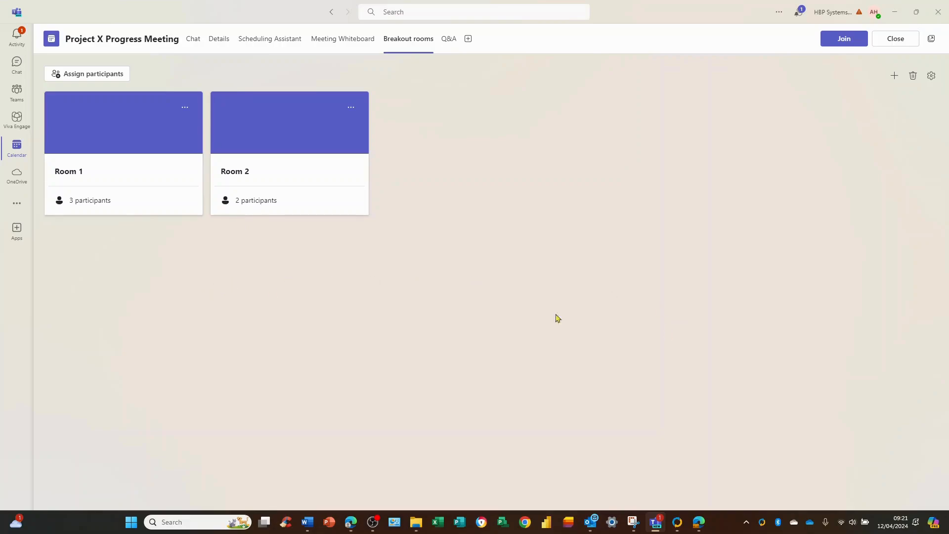